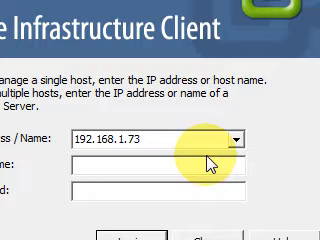
- Log in to 192.168.1.73 as admin to reach the Perugia cluster inventory
text(admin)
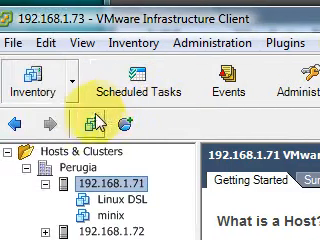
mouse_move(128, 181)
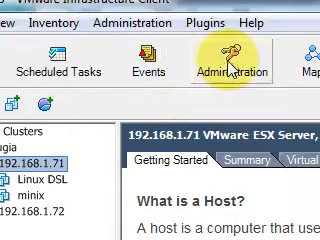
mouse_move(108, 100)
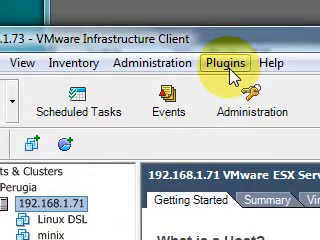
- Review the Installed plugins in Plugin Manager and enable VMware Update Manager
click(223, 64)
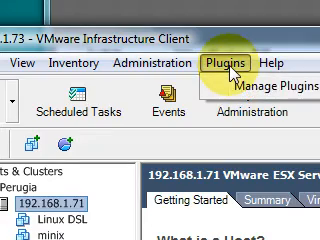
click(271, 84)
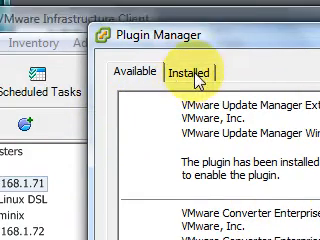
click(190, 72)
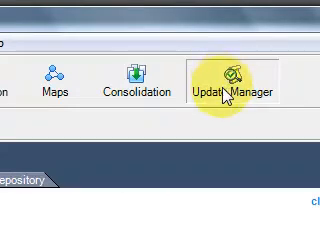
- Open Update Manager and view its baselines, including Critical Host Updates
click(228, 85)
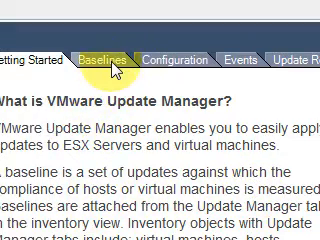
click(100, 36)
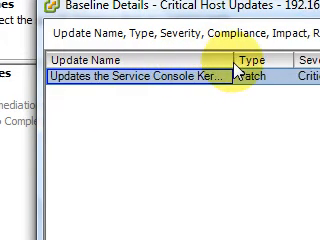
- Scroll across the Critical Host Updates patch list columns for host 192.168.1.71
scroll(right, 3)
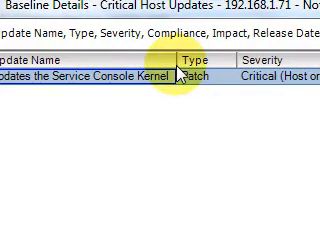
scroll(right, 3)
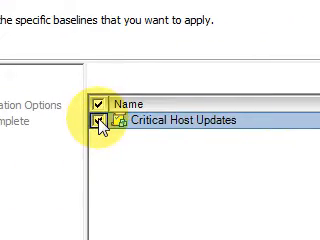
- Select the Critical Host Updates baseline in the Remediate wizard and continue
click(94, 121)
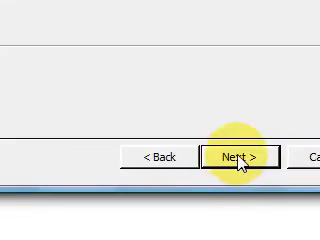
click(240, 157)
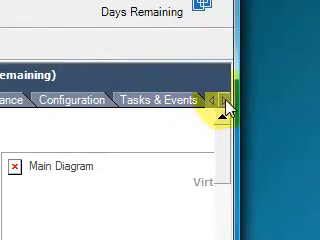
- Show the host's Update Manager tab with scan results and compliance counts
click(209, 100)
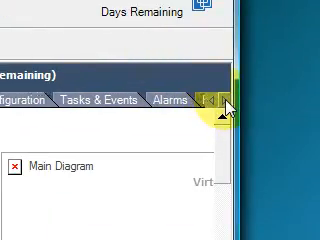
click(212, 101)
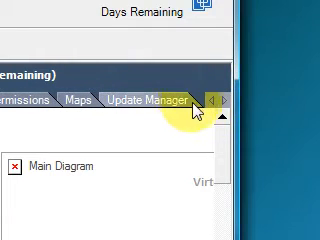
click(150, 99)
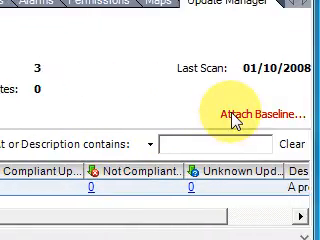
mouse_move(126, 104)
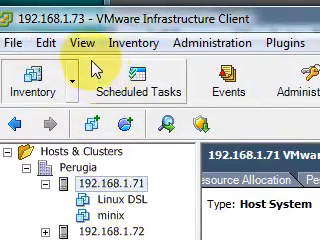
- Switch to the Virtual Machines and Templates inventory and select the minix VM
click(78, 44)
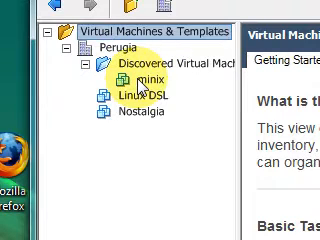
click(145, 78)
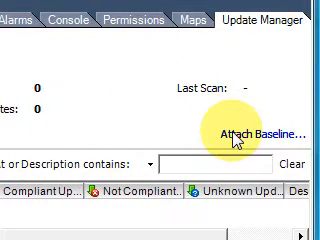
- Begin attaching a baseline to the minix virtual machine
click(262, 135)
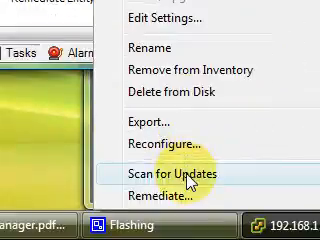
mouse_move(185, 192)
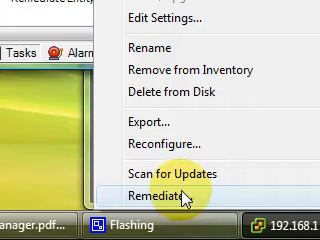
mouse_move(170, 120)
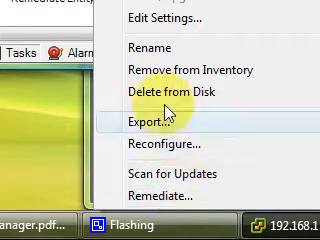